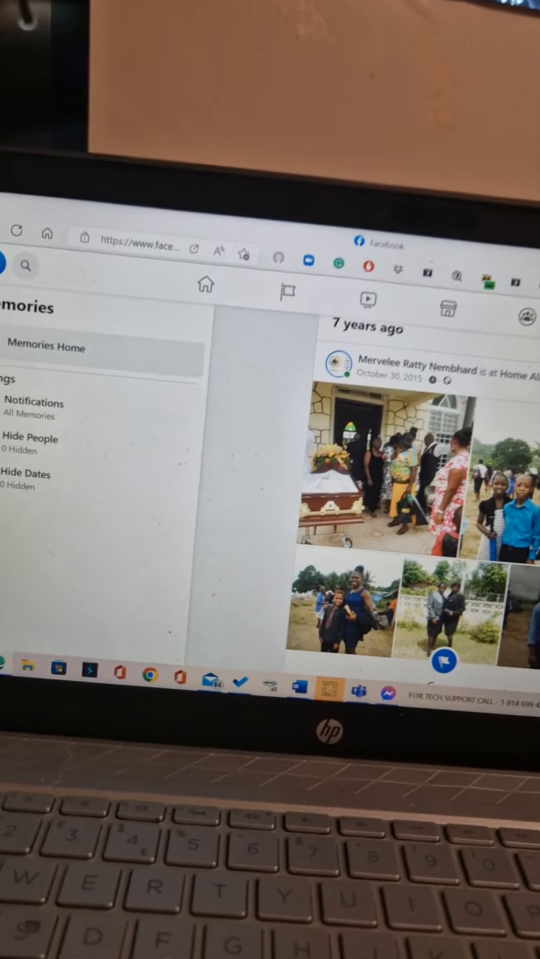
Scroll the Memories feed down past the 7-years-ago posts to the October 30, 2011 memory.
scroll("down", 3)
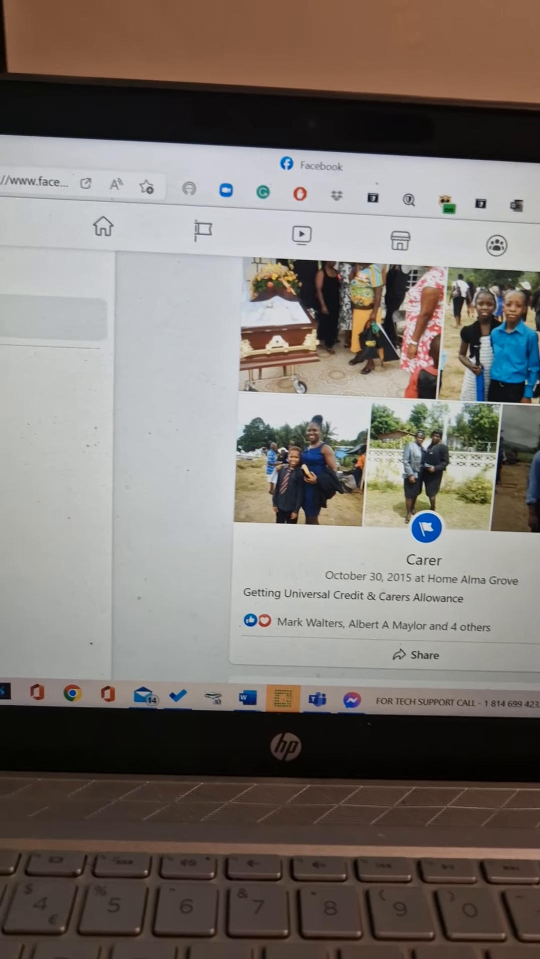
scroll("down", 3)
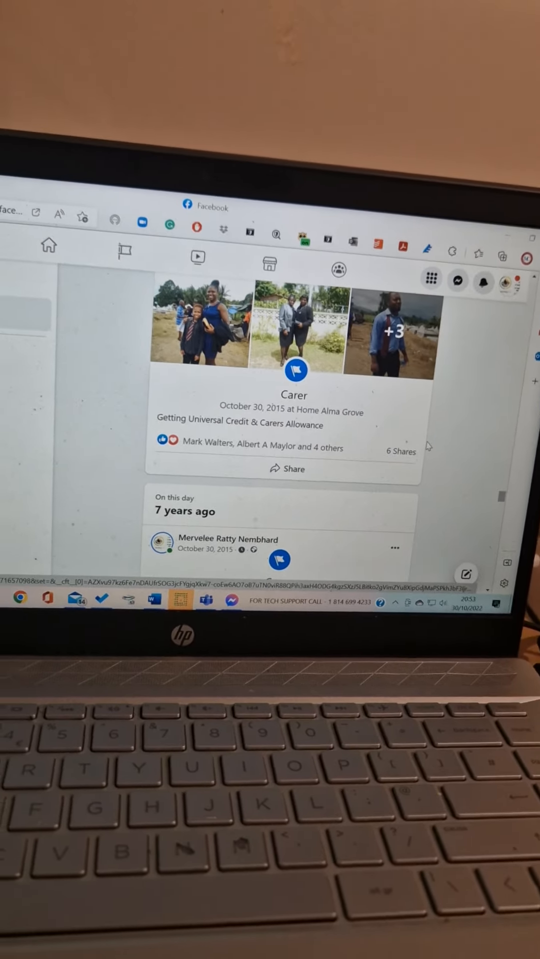
scroll("down", 3)
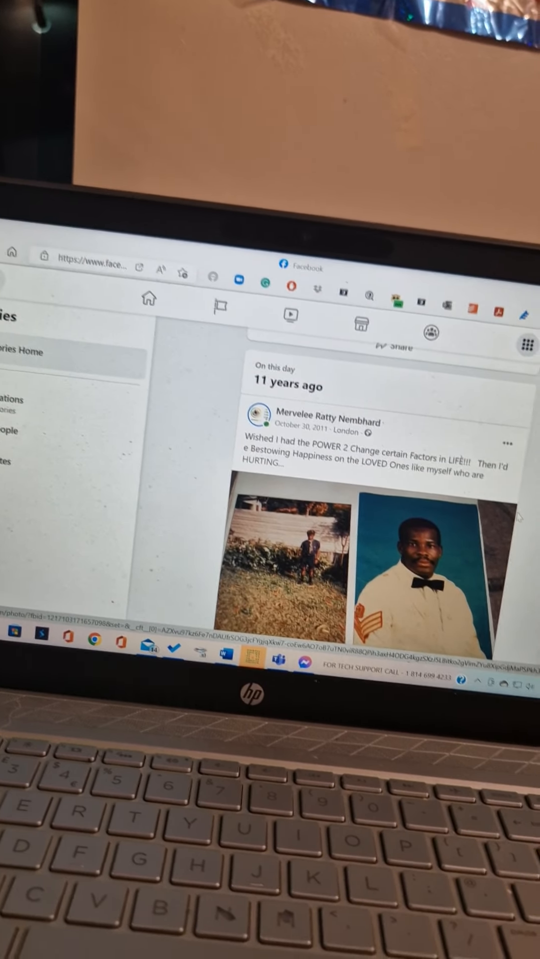
Bring the 'On this day – 11 years ago' UNIQUE NEMBHARD album post into view and open one of its photos.
scroll("down", 3)
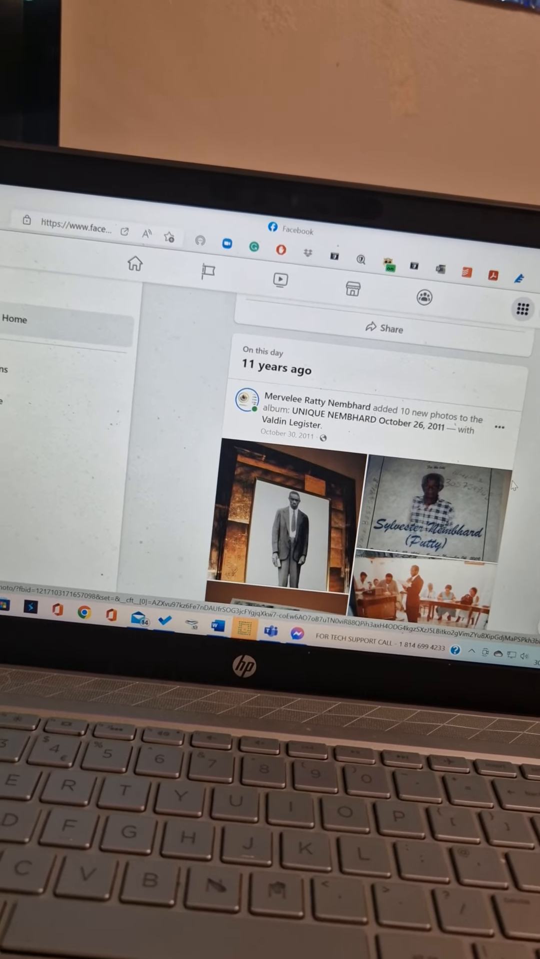
scroll("down", 3)
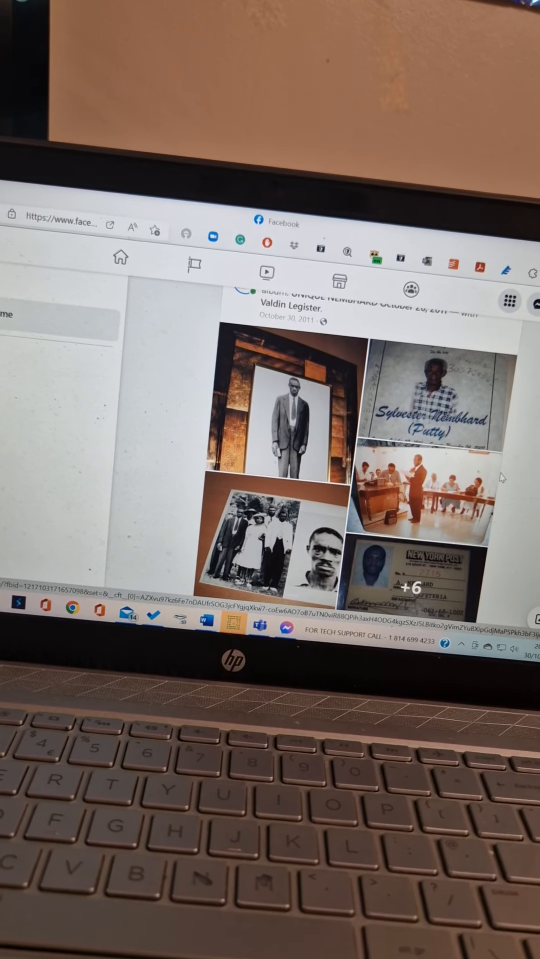
scroll("up", 3)
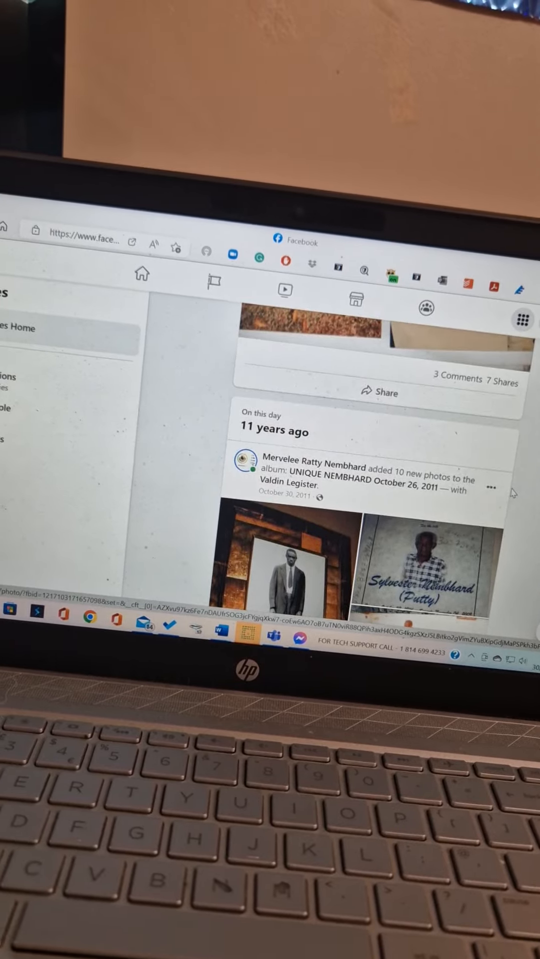
scroll("down", 3)
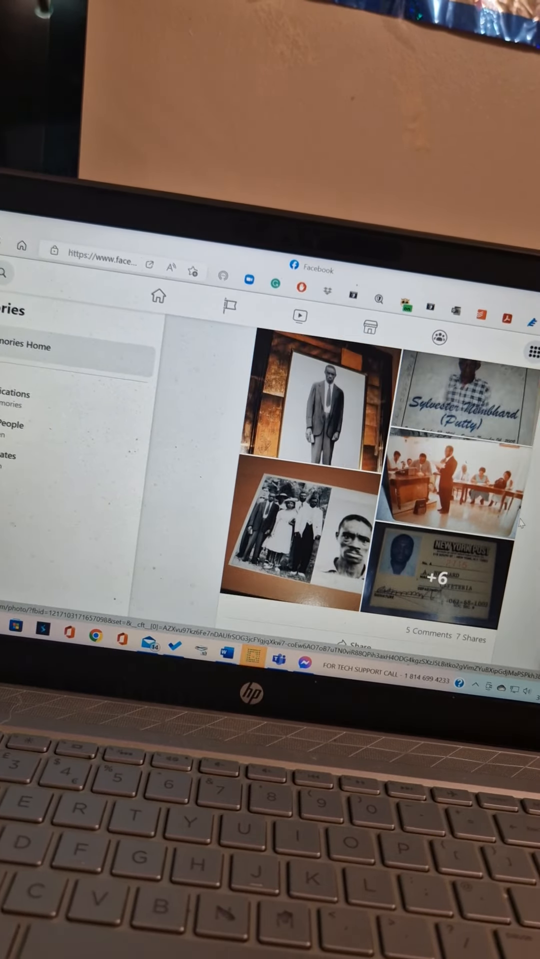
scroll("up", 3)
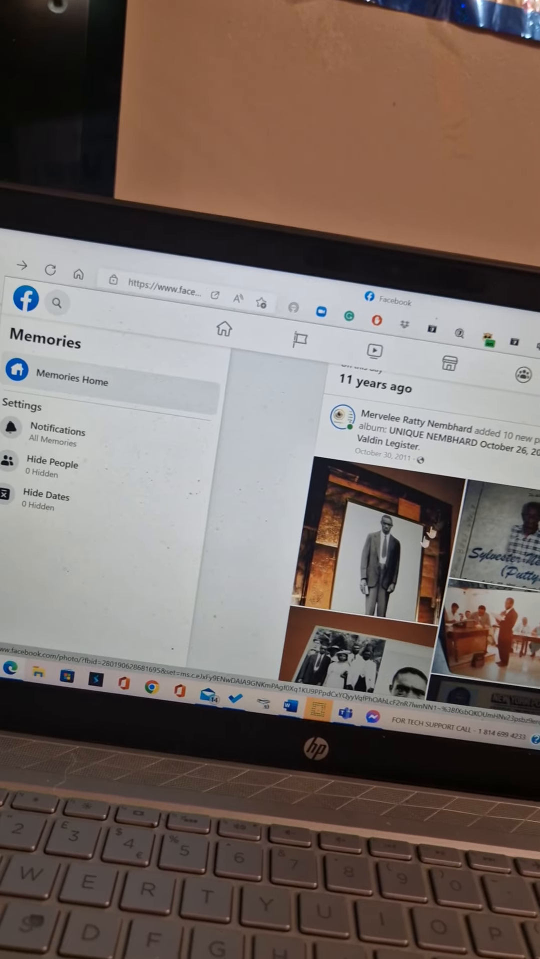
left_click(367, 550)
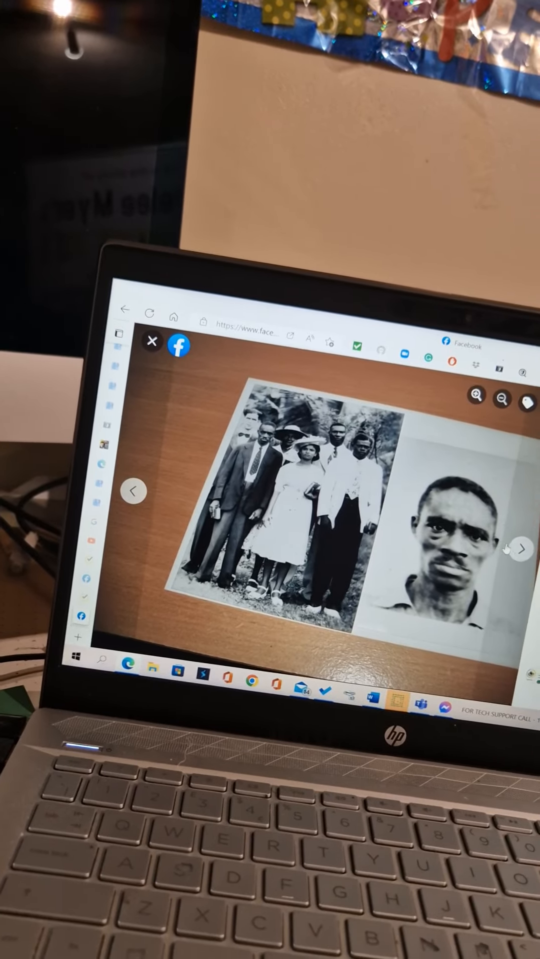
Advance the photo viewer to the next album photo, the old family group picture.
left_click(520, 549)
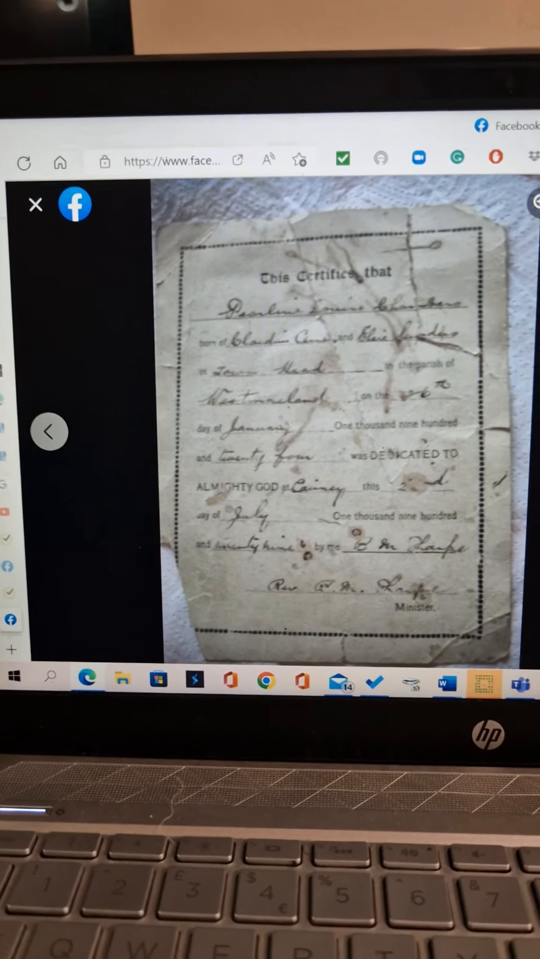
Advance the viewer from the 1929 dedication certificate to the Certificate of Baptism.
left_click(49, 432)
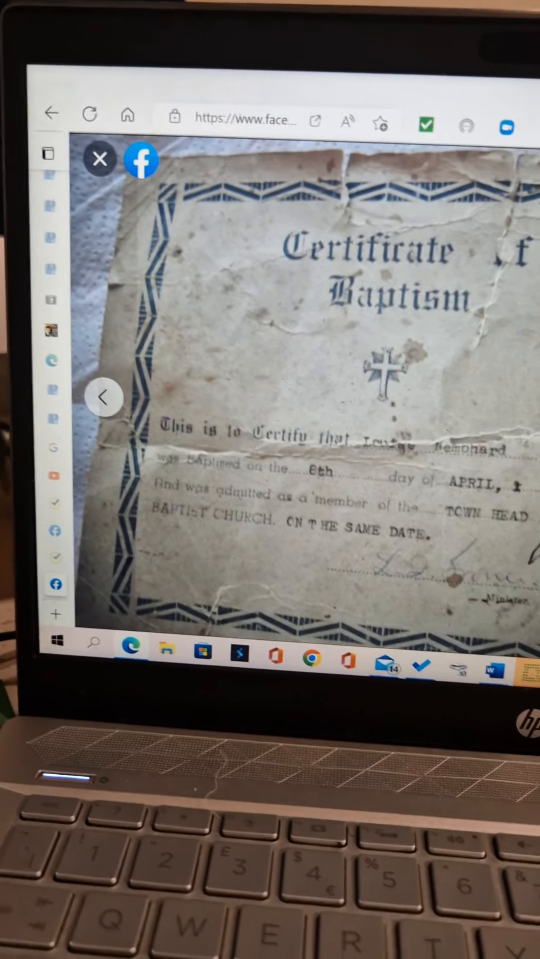